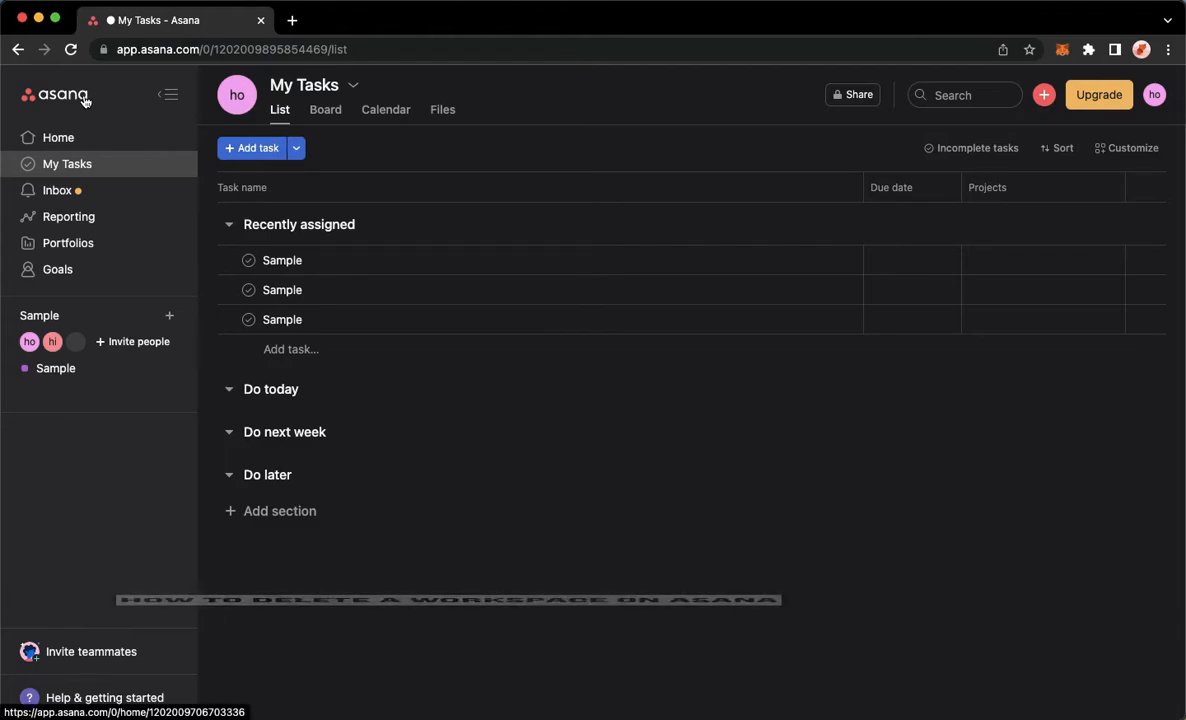
- Open the Home dashboard to view the three Sample tasks and the Sample project
{"action": "left_click", "coordinate": [58, 137]}
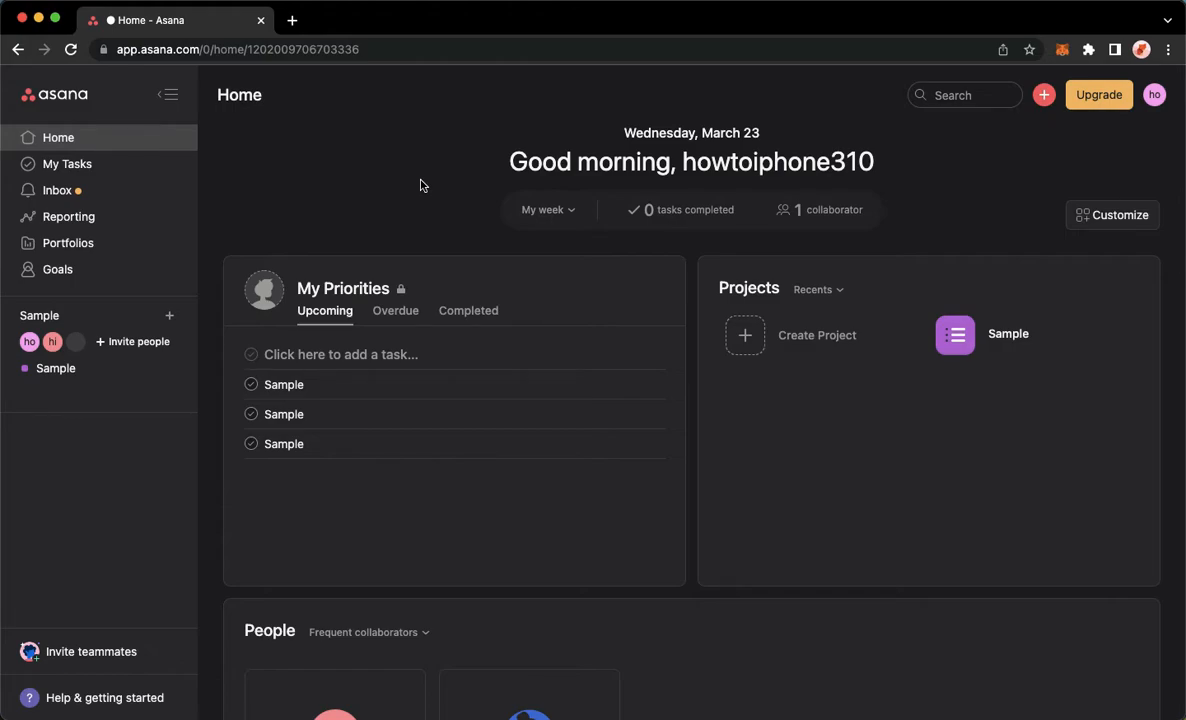
{"action": "mouse_move", "coordinate": [413, 187]}
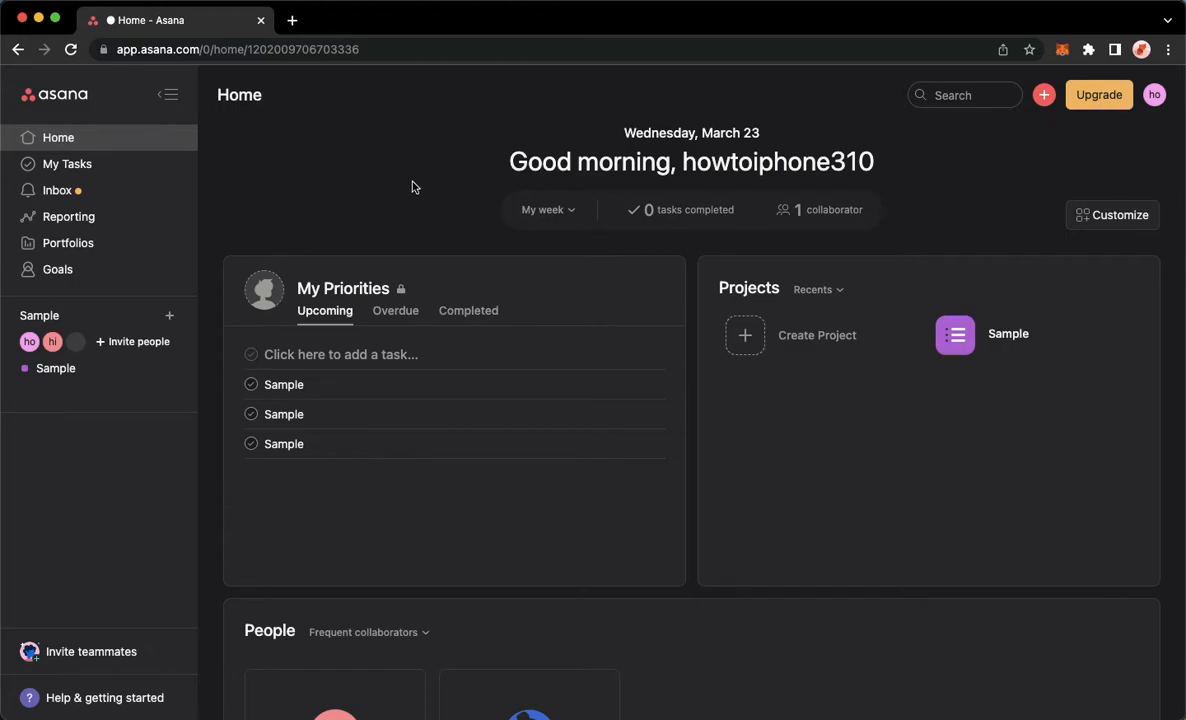
{"action": "mouse_move", "coordinate": [381, 196]}
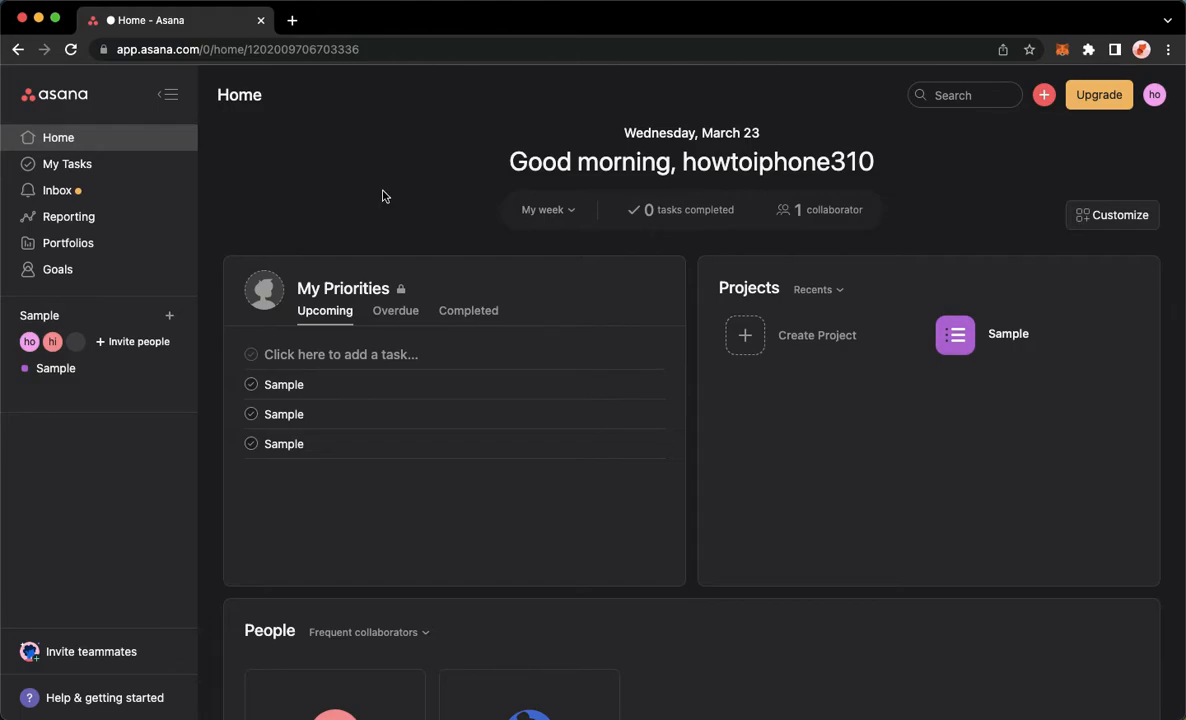
{"action": "mouse_move", "coordinate": [382, 200]}
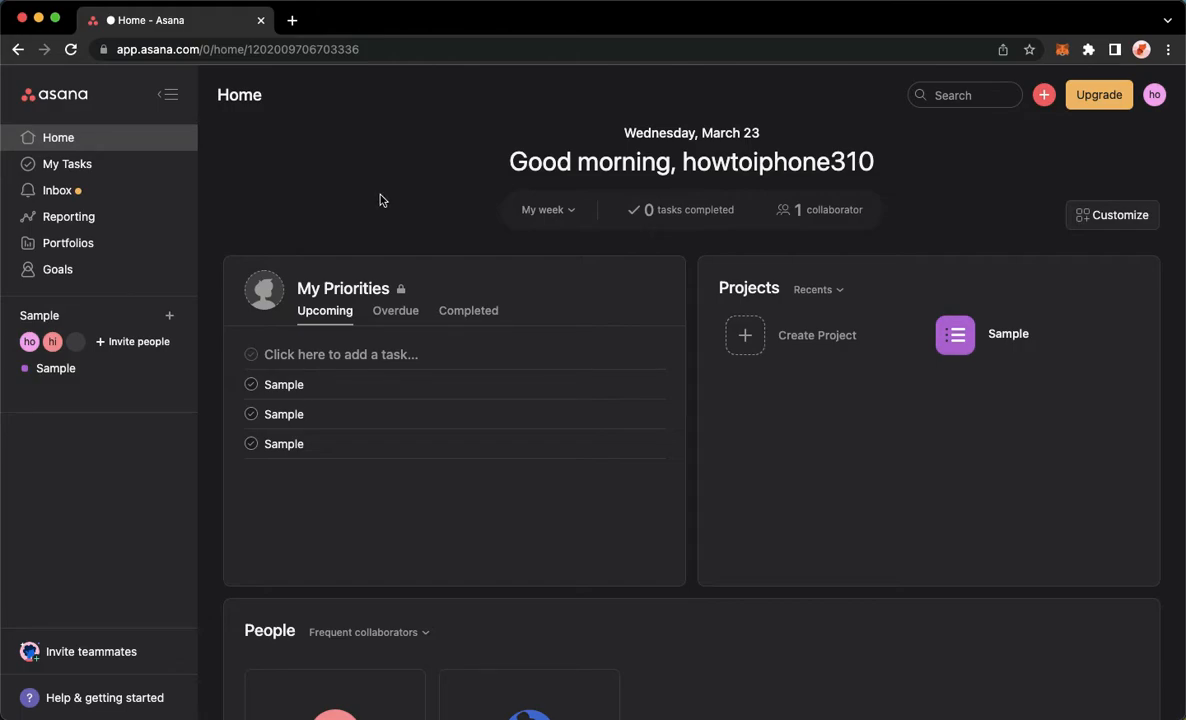
{"action": "mouse_move", "coordinate": [248, 123]}
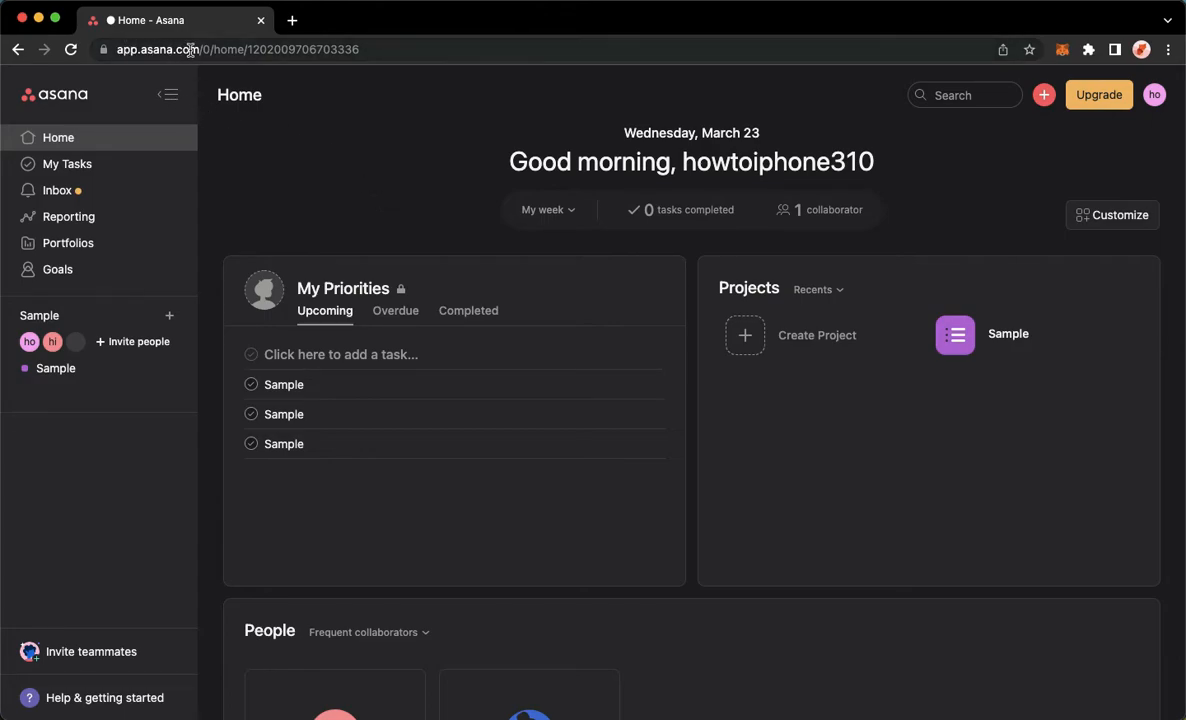
{"action": "mouse_move", "coordinate": [280, 150]}
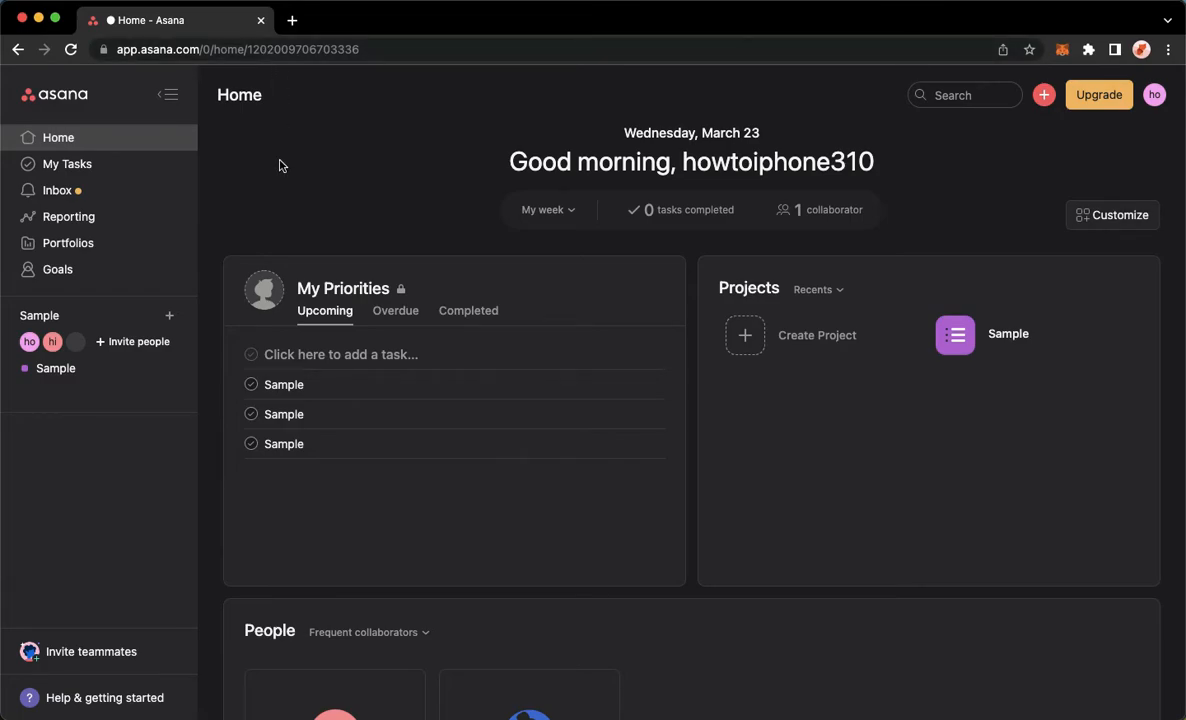
{"action": "mouse_move", "coordinate": [270, 182]}
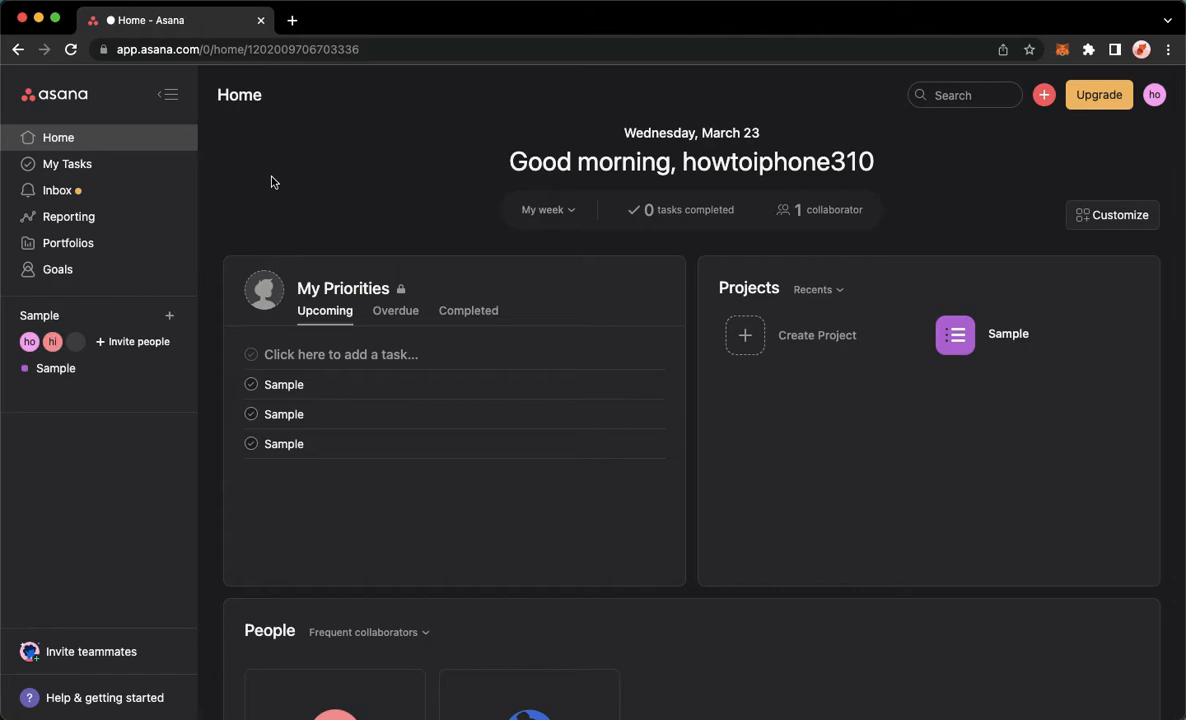
{"action": "mouse_move", "coordinate": [248, 211]}
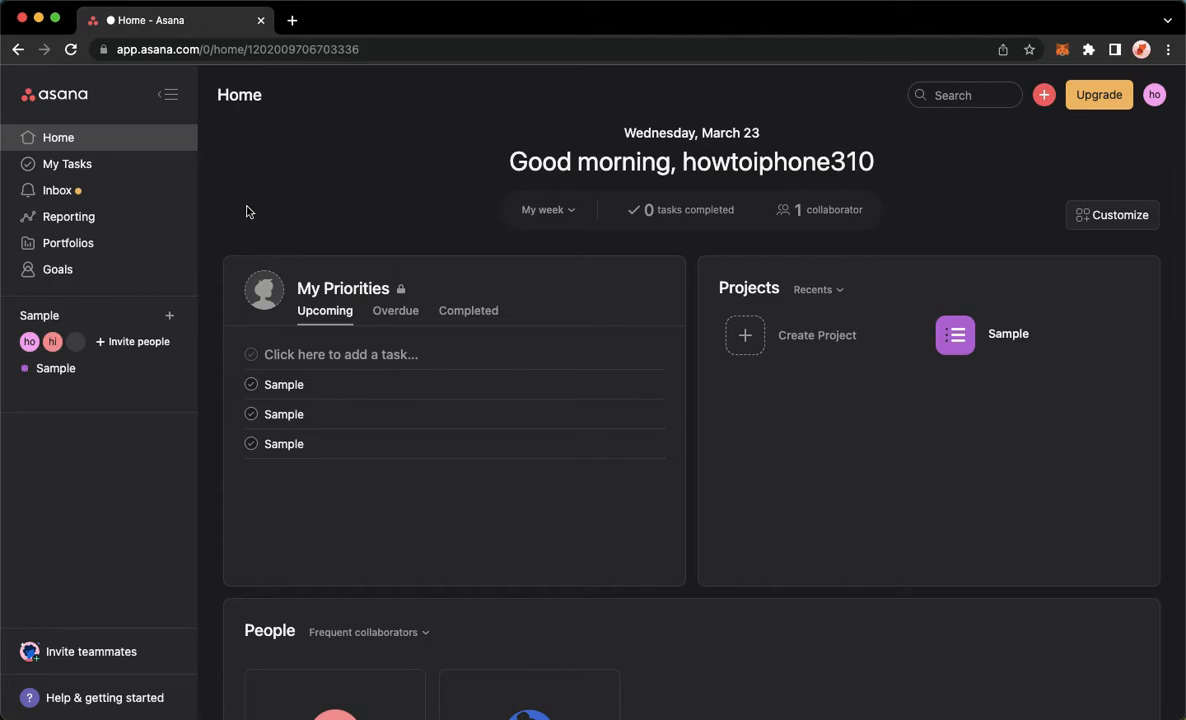
{"action": "mouse_move", "coordinate": [56, 368]}
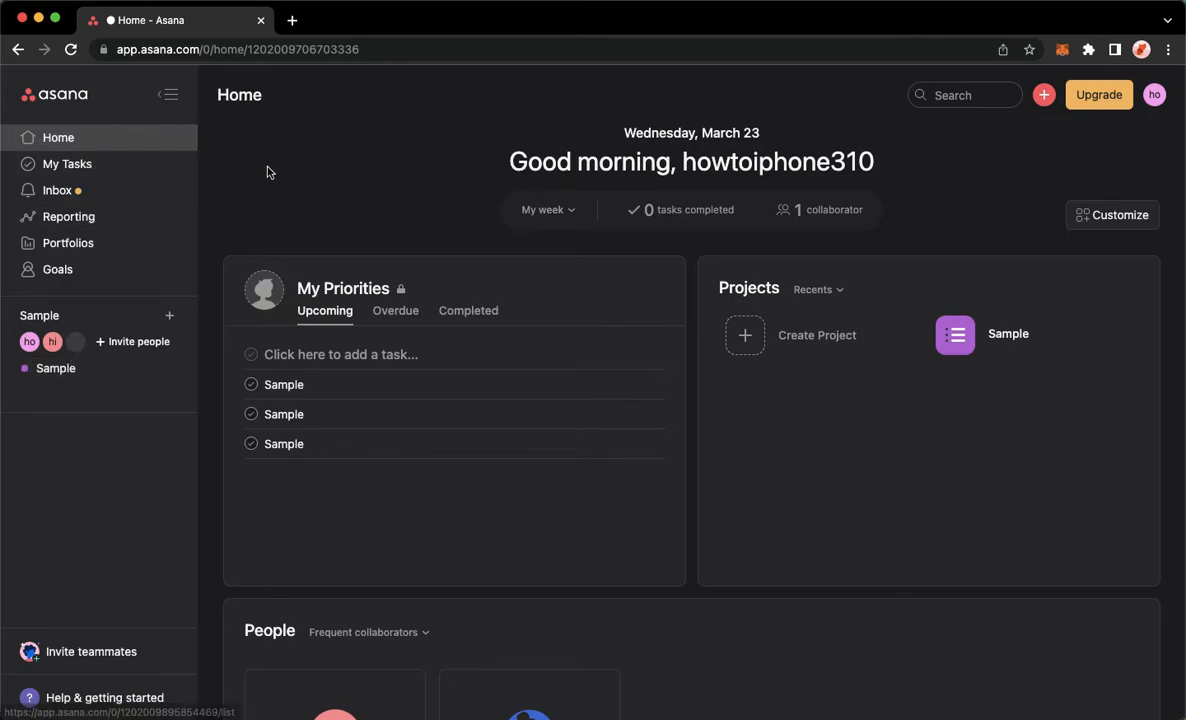
- Delete all three Sample tasks from My Tasks using the bulk trash action
{"action": "left_click", "coordinate": [67, 163]}
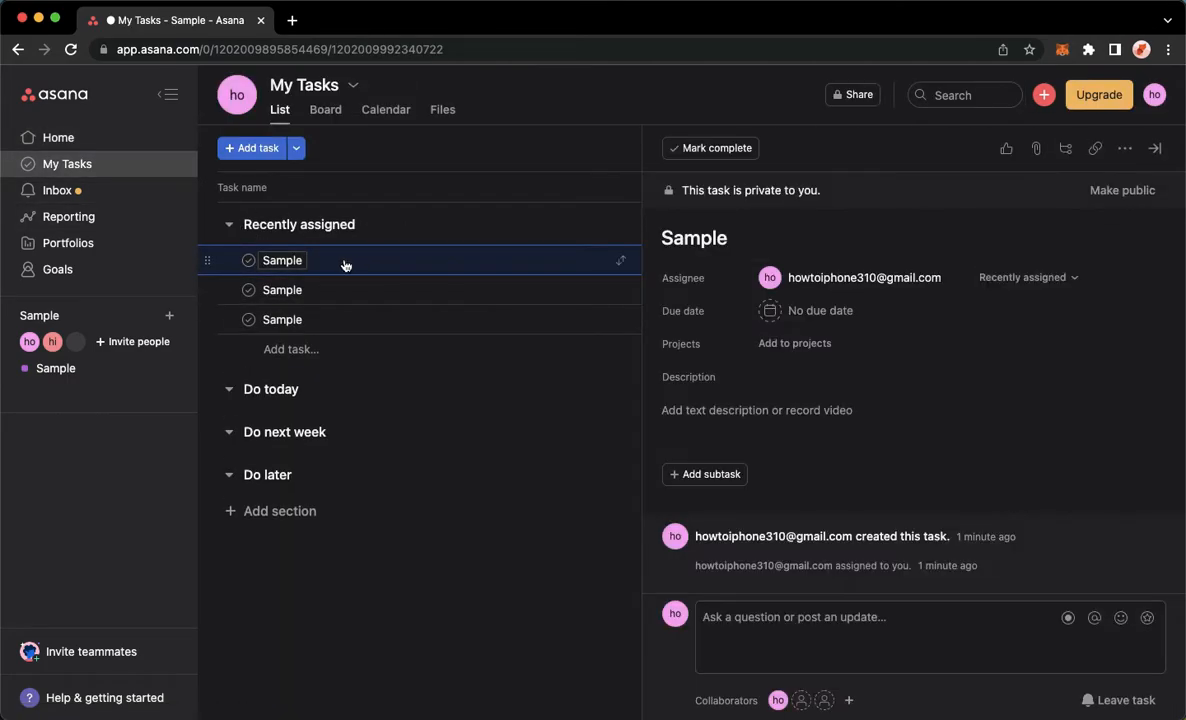
{"action": "mouse_move", "coordinate": [402, 266]}
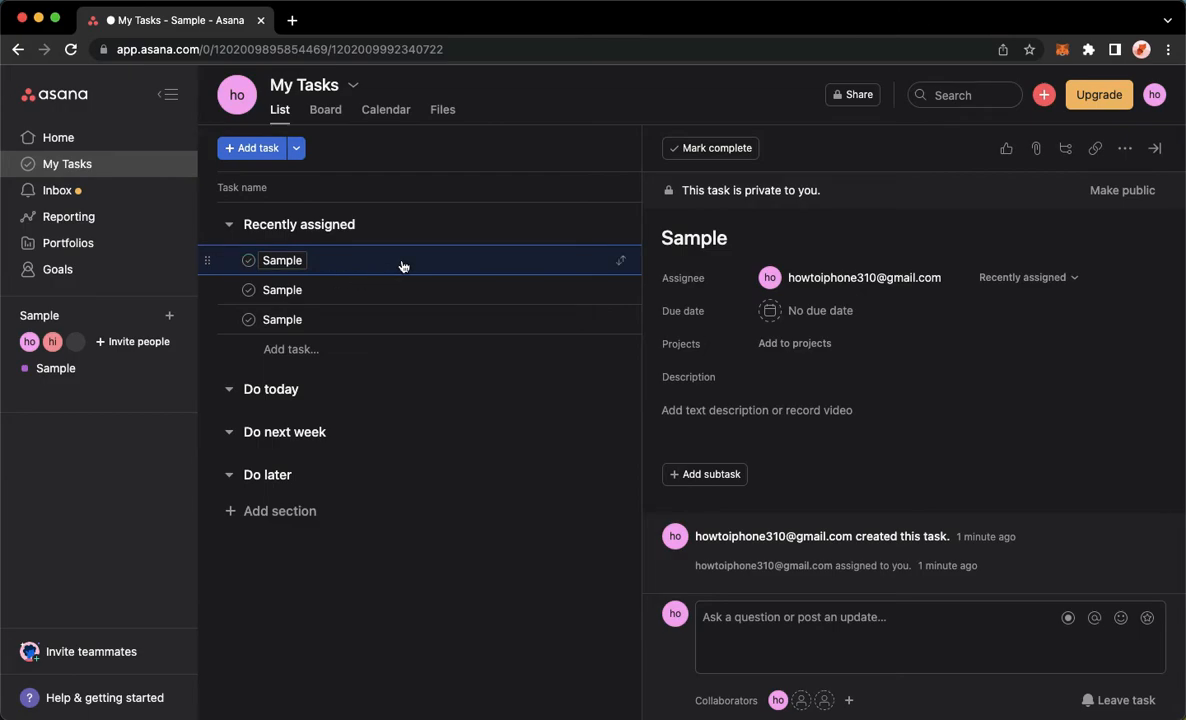
{"action": "mouse_move", "coordinate": [422, 320]}
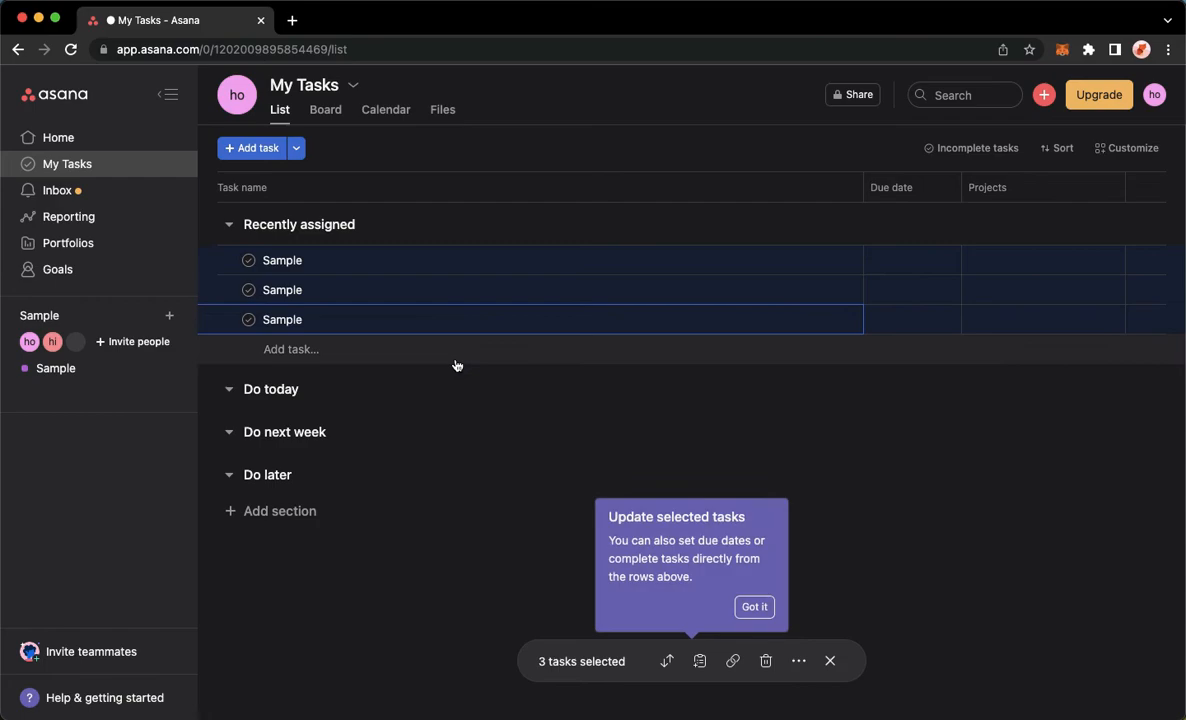
{"action": "left_click", "coordinate": [228, 224]}
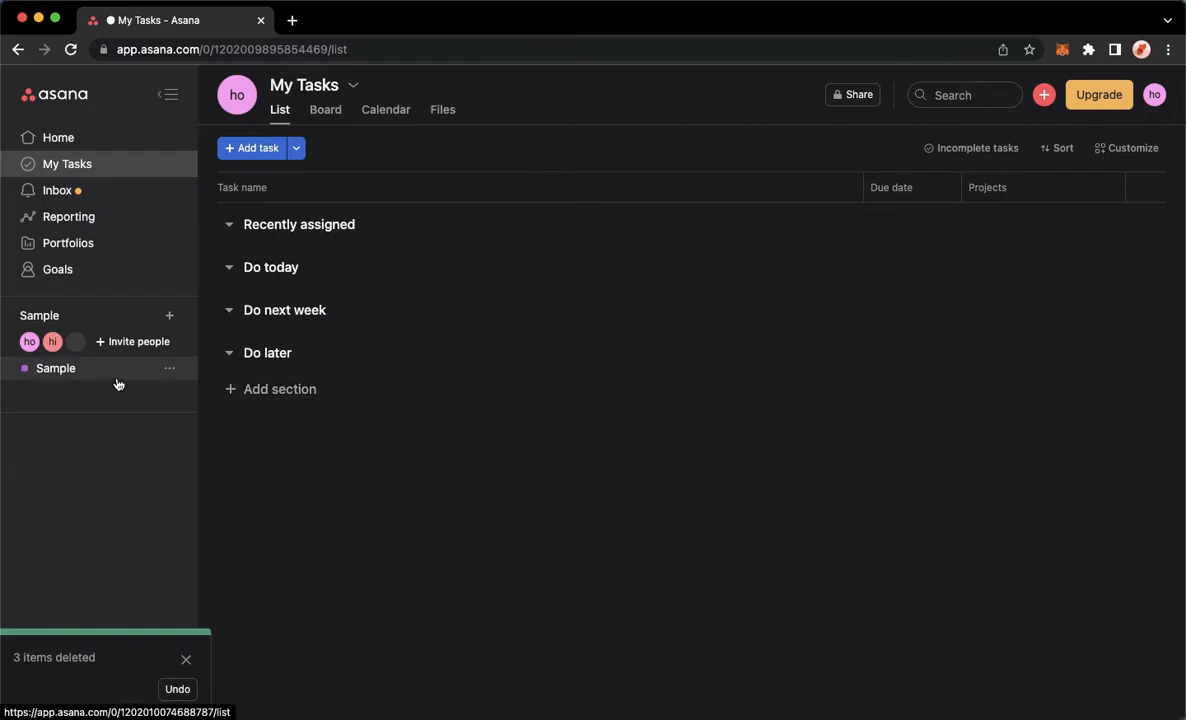
- Remove the second collaborator from the Sample project's members, leaving only the owner
{"action": "left_click", "coordinate": [55, 368]}
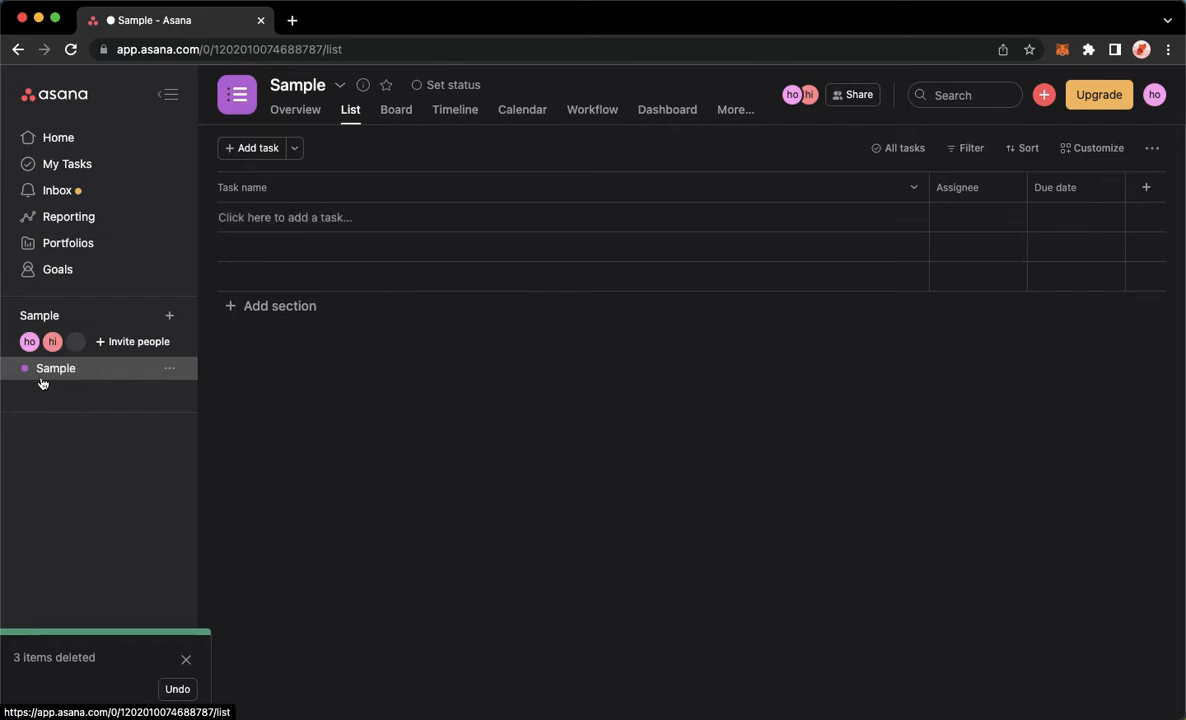
{"action": "left_click", "coordinate": [852, 94]}
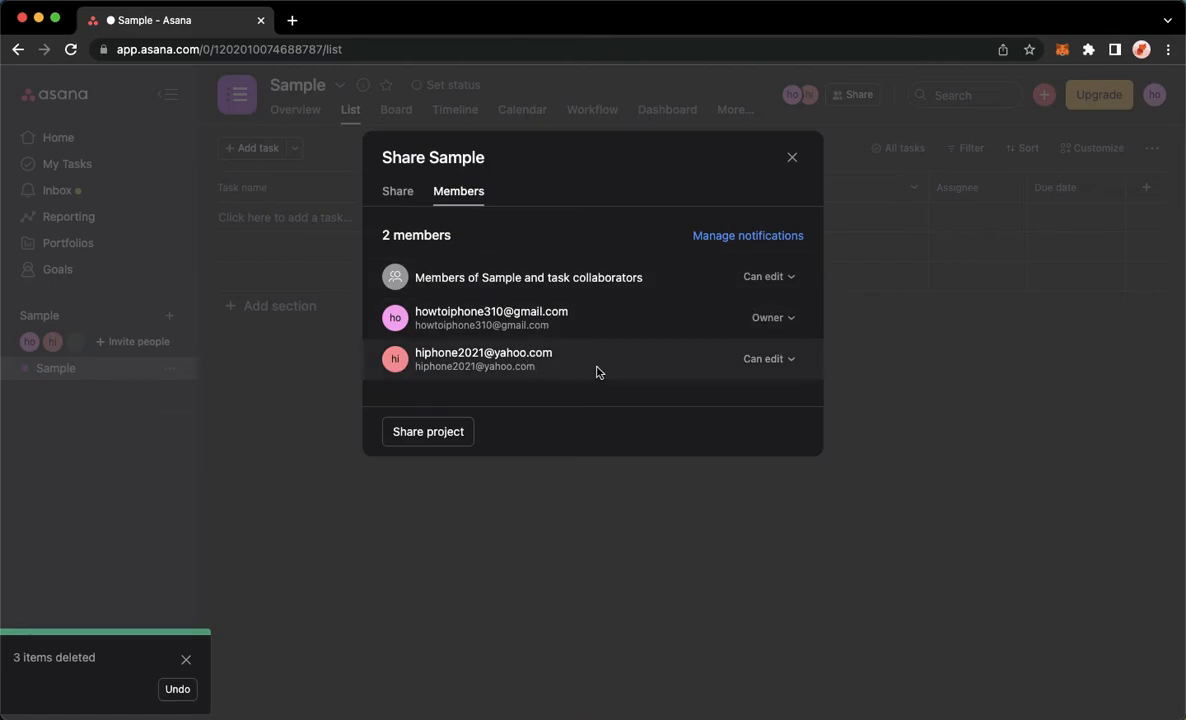
{"action": "left_click", "coordinate": [769, 358]}
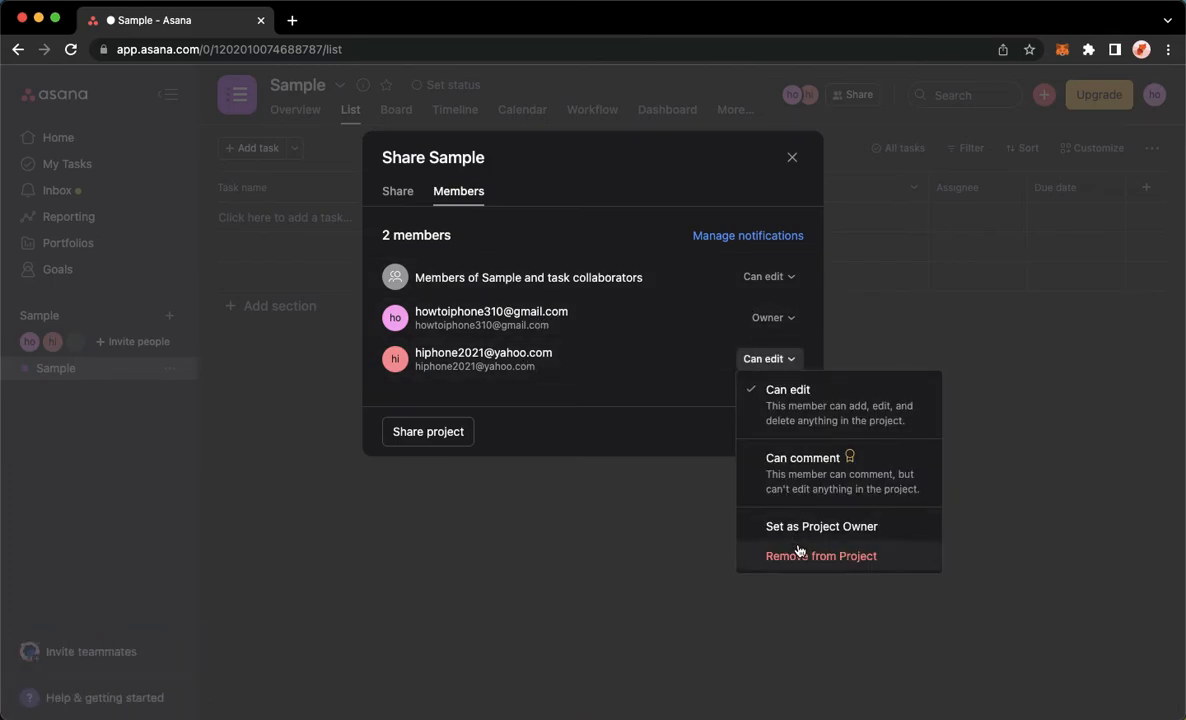
{"action": "left_click", "coordinate": [820, 556]}
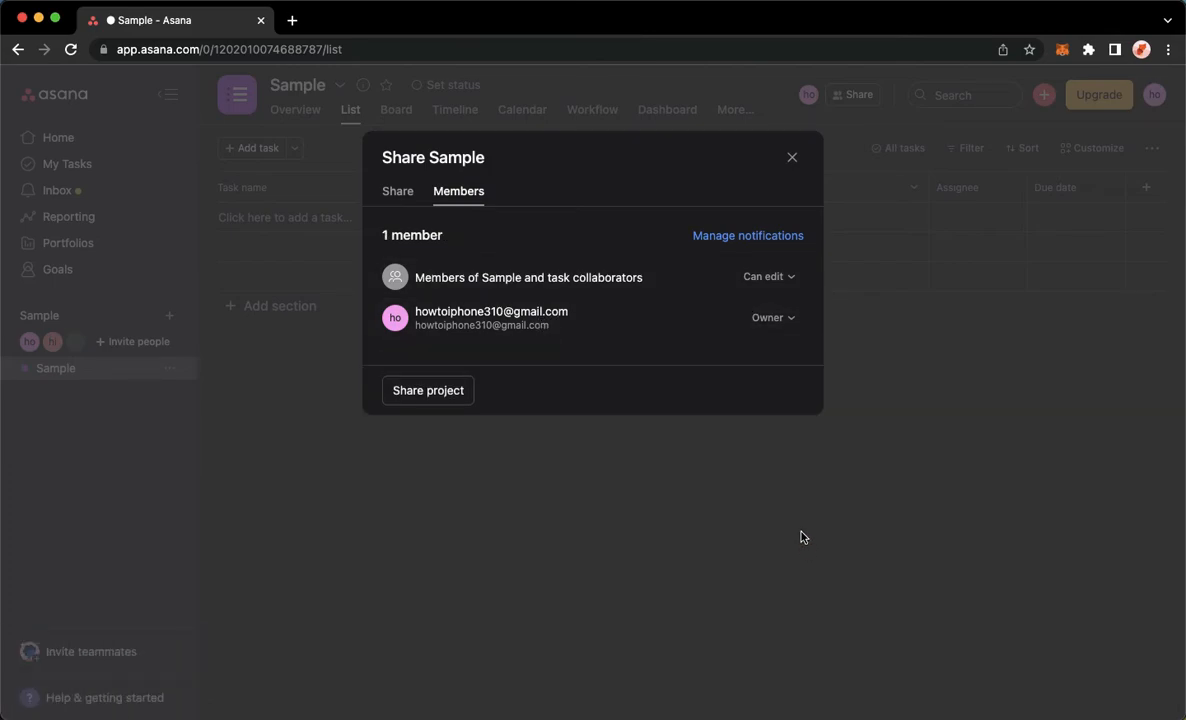
{"action": "left_click", "coordinate": [791, 157]}
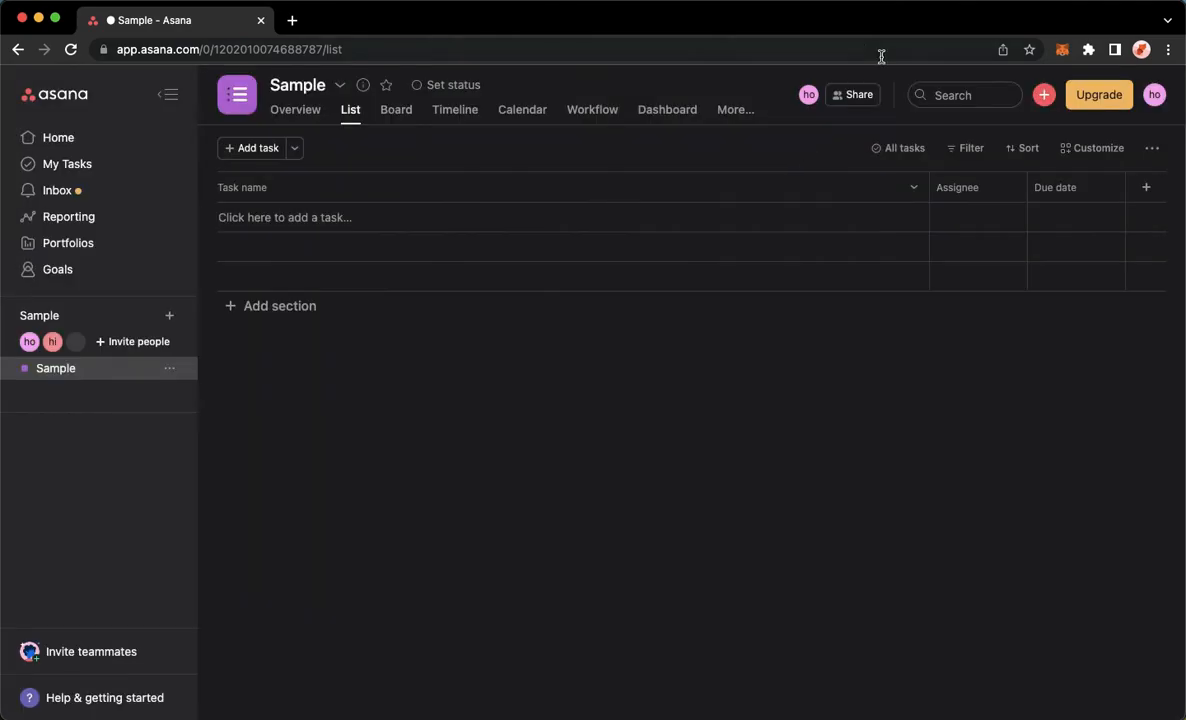
{"action": "mouse_move", "coordinate": [753, 199]}
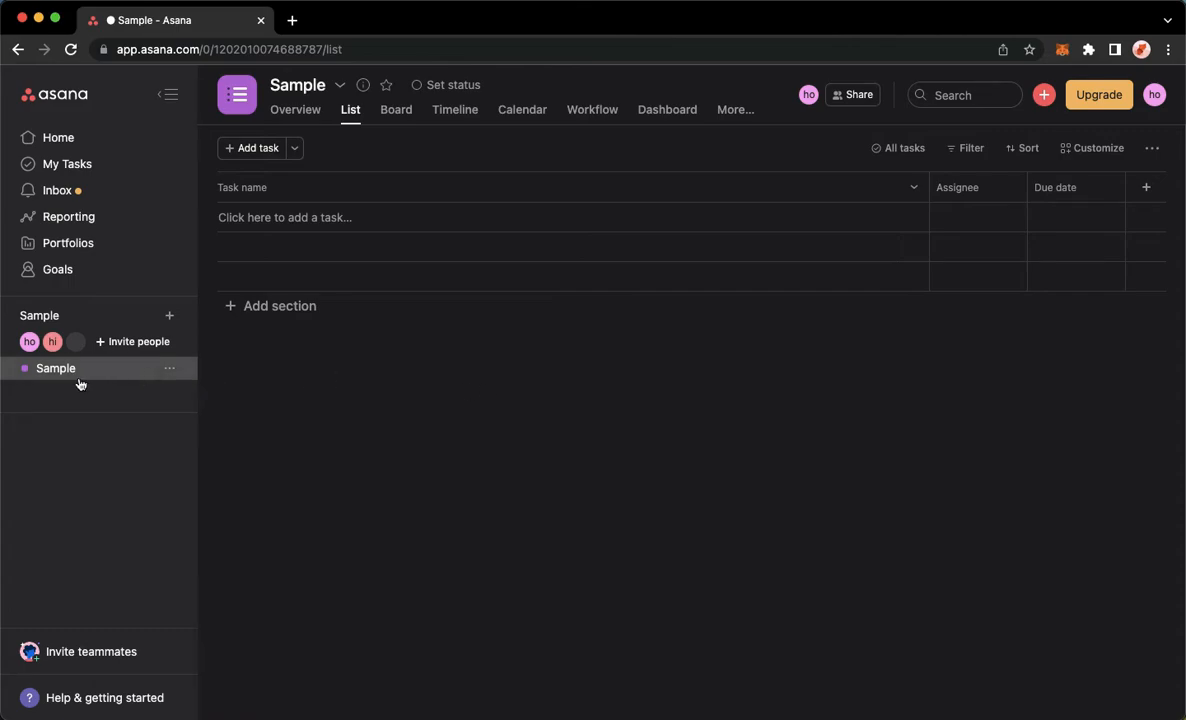
{"action": "mouse_move", "coordinate": [97, 378]}
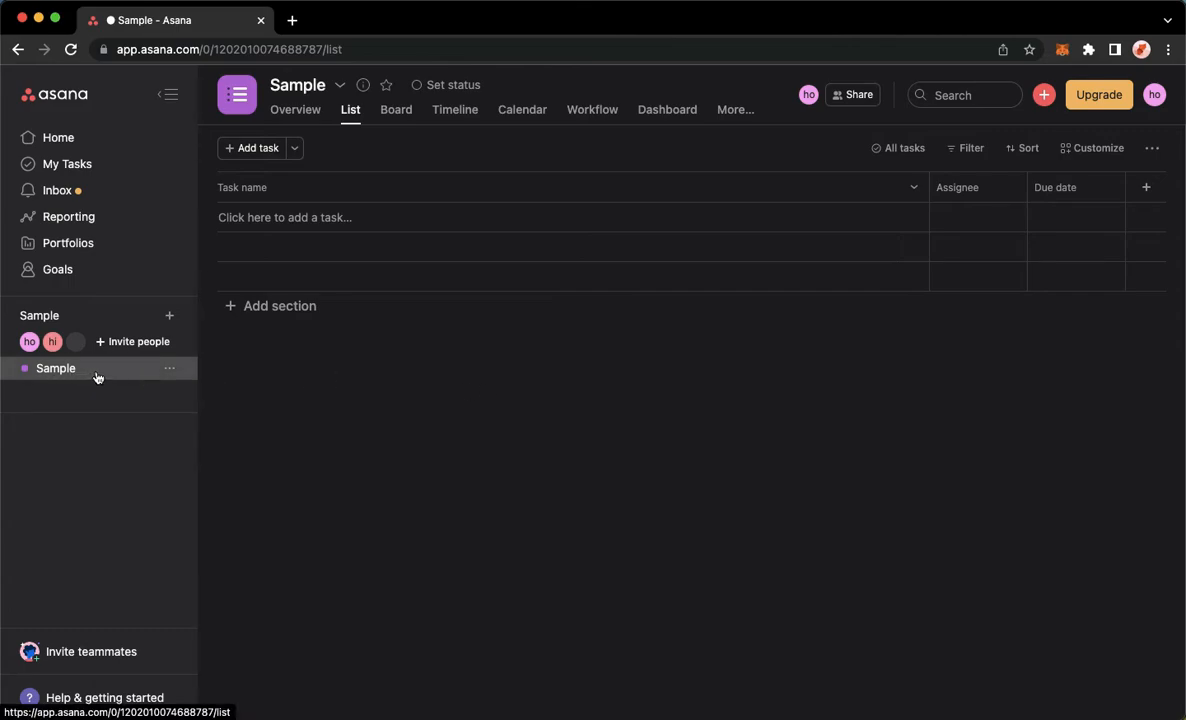
{"action": "mouse_move", "coordinate": [164, 373]}
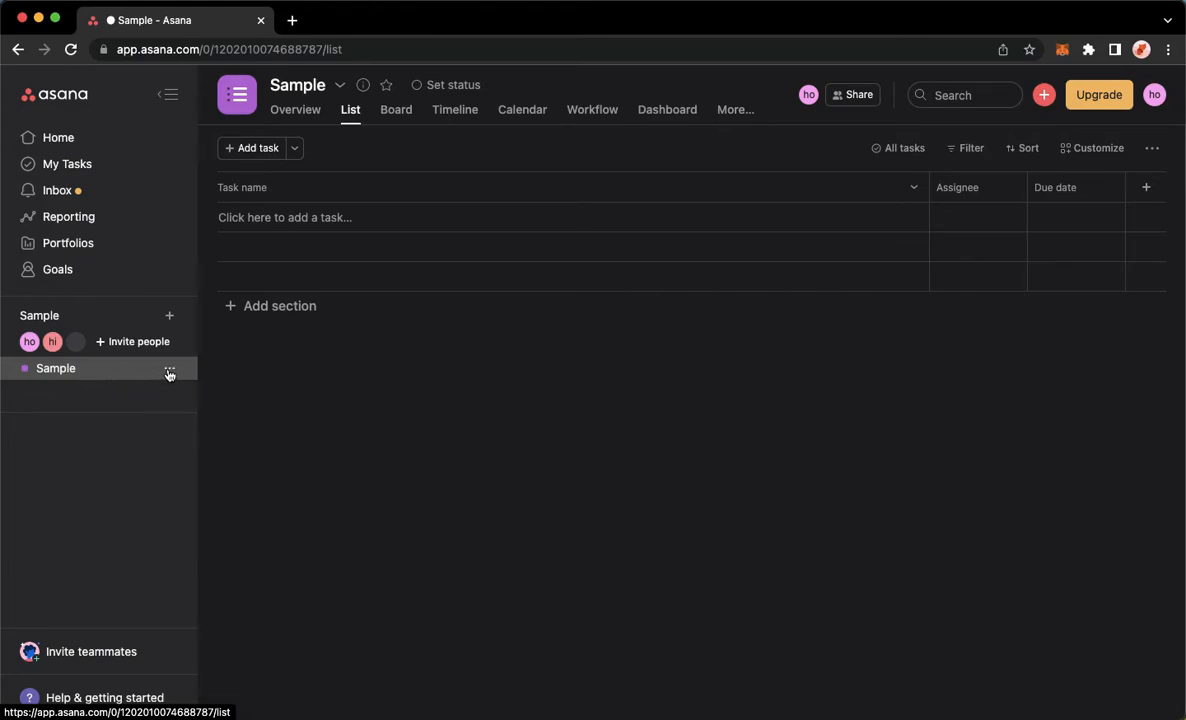
- Delete the Sample project from the sidebar and confirm the deletion
{"action": "left_click", "coordinate": [170, 368]}
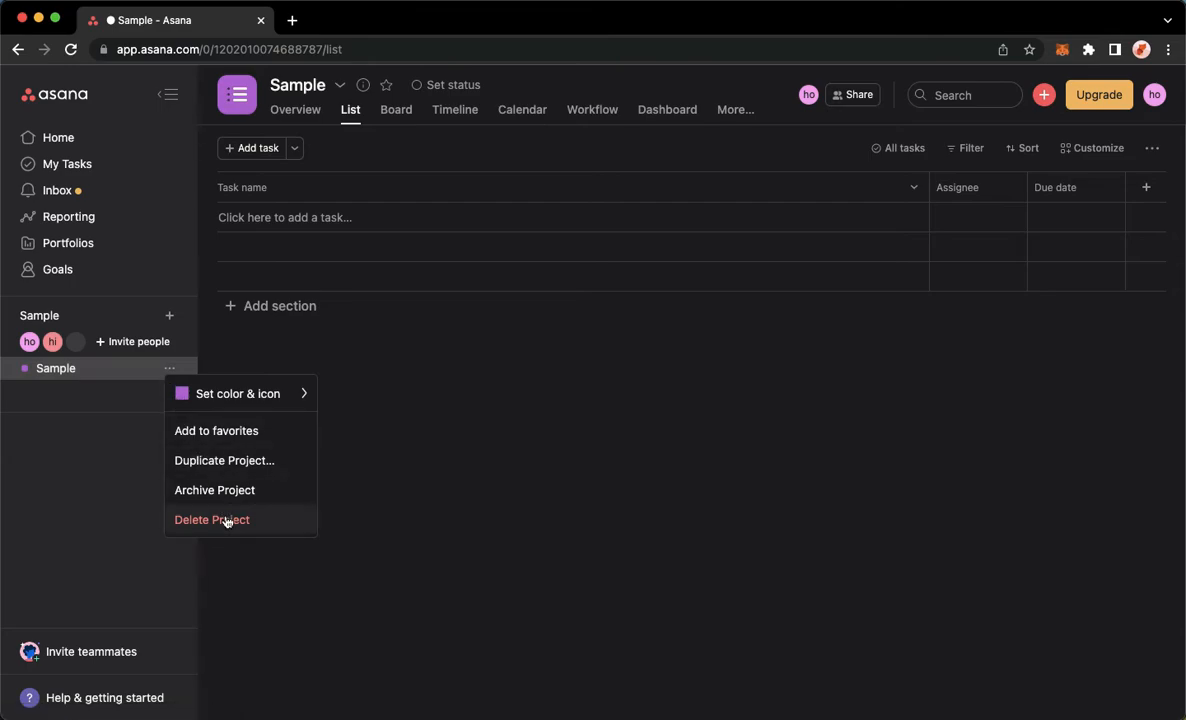
{"action": "left_click", "coordinate": [211, 519]}
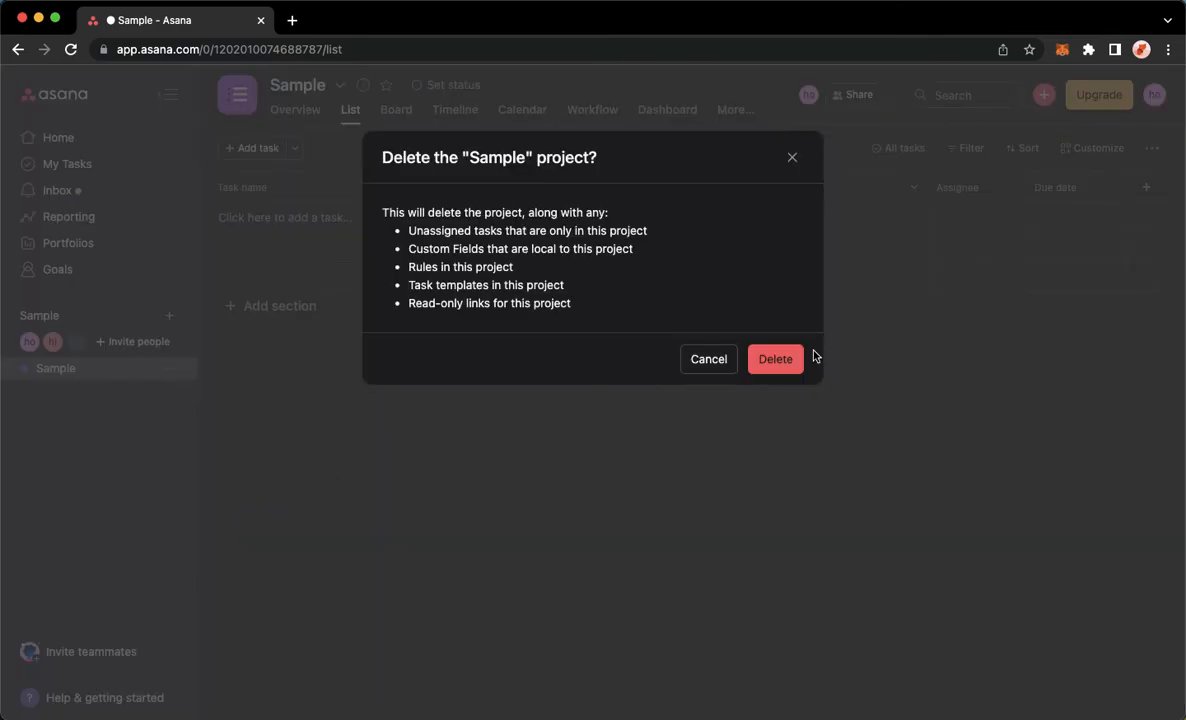
{"action": "left_click", "coordinate": [775, 359]}
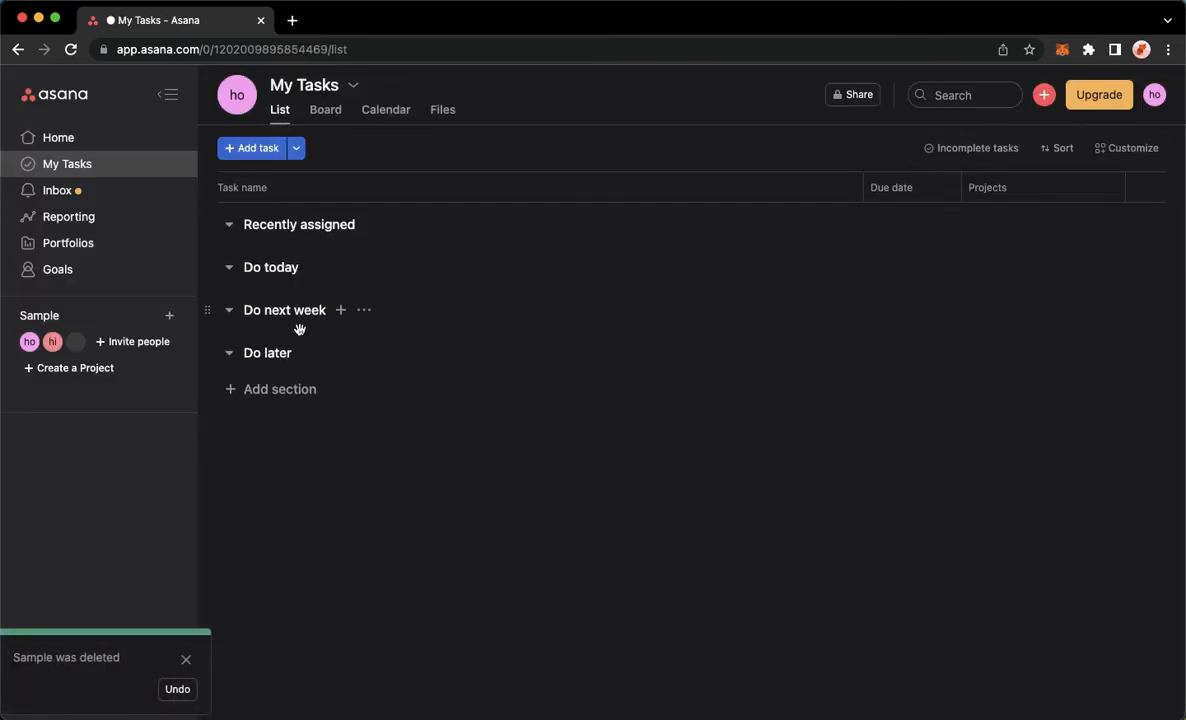
{"action": "mouse_move", "coordinate": [656, 404]}
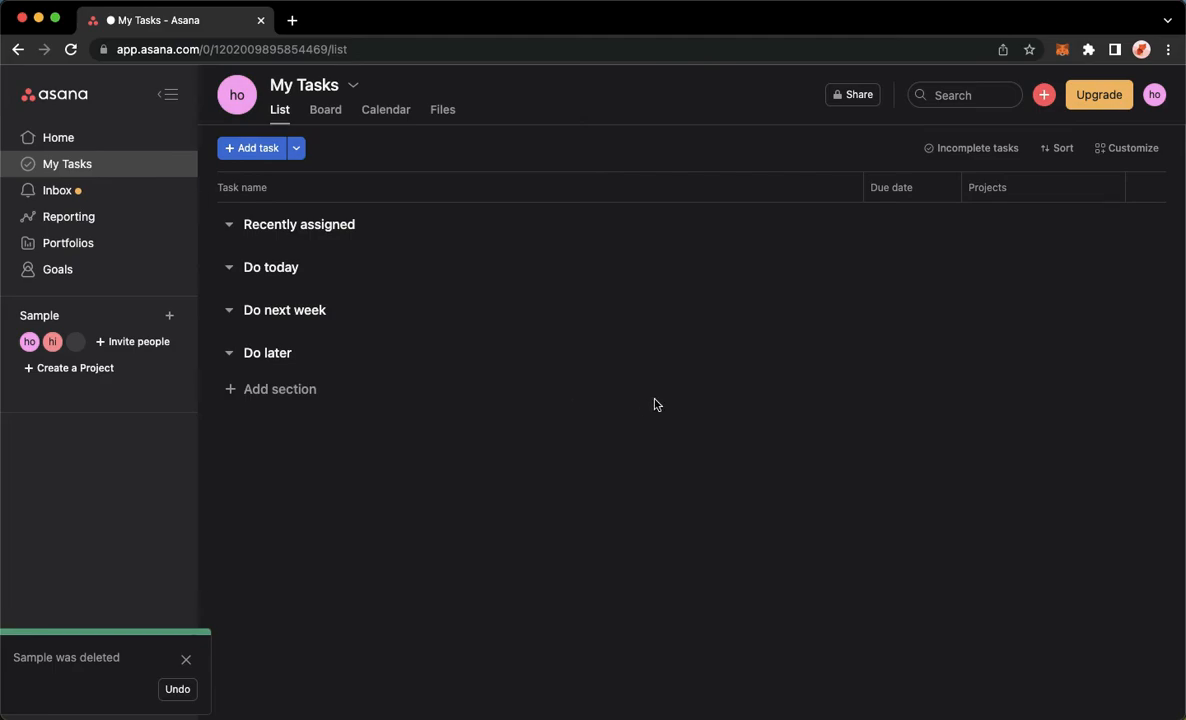
{"action": "mouse_move", "coordinate": [691, 110]}
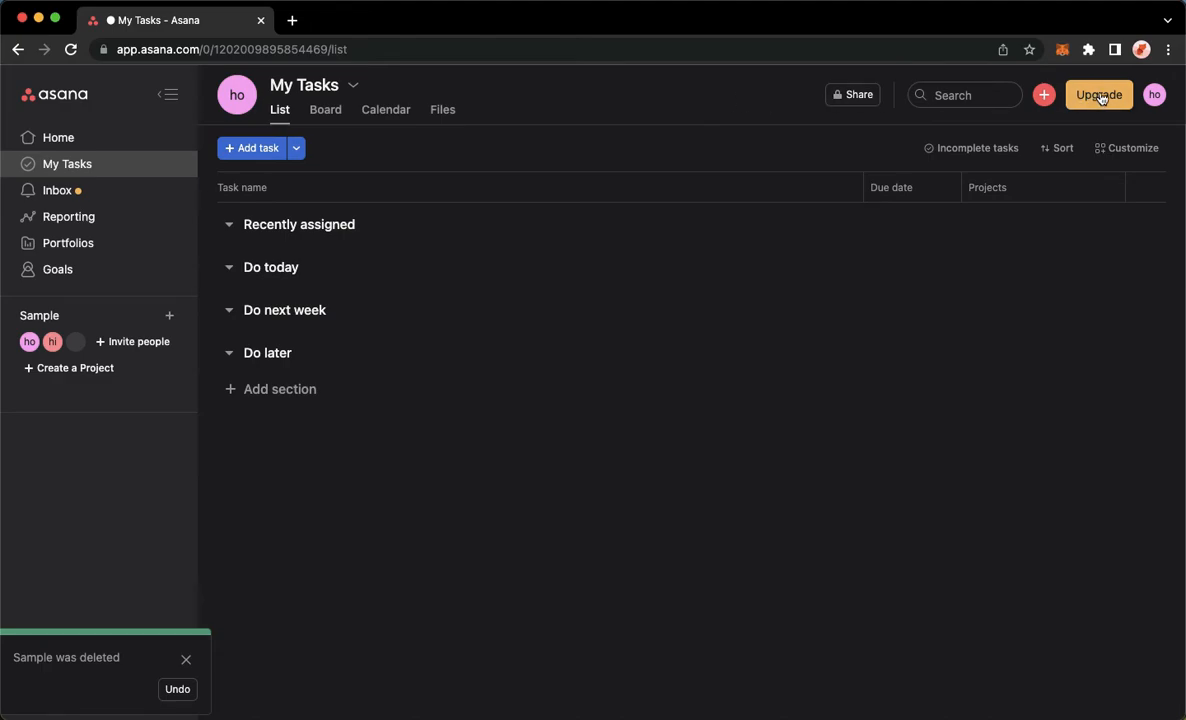
{"action": "mouse_move", "coordinate": [570, 373]}
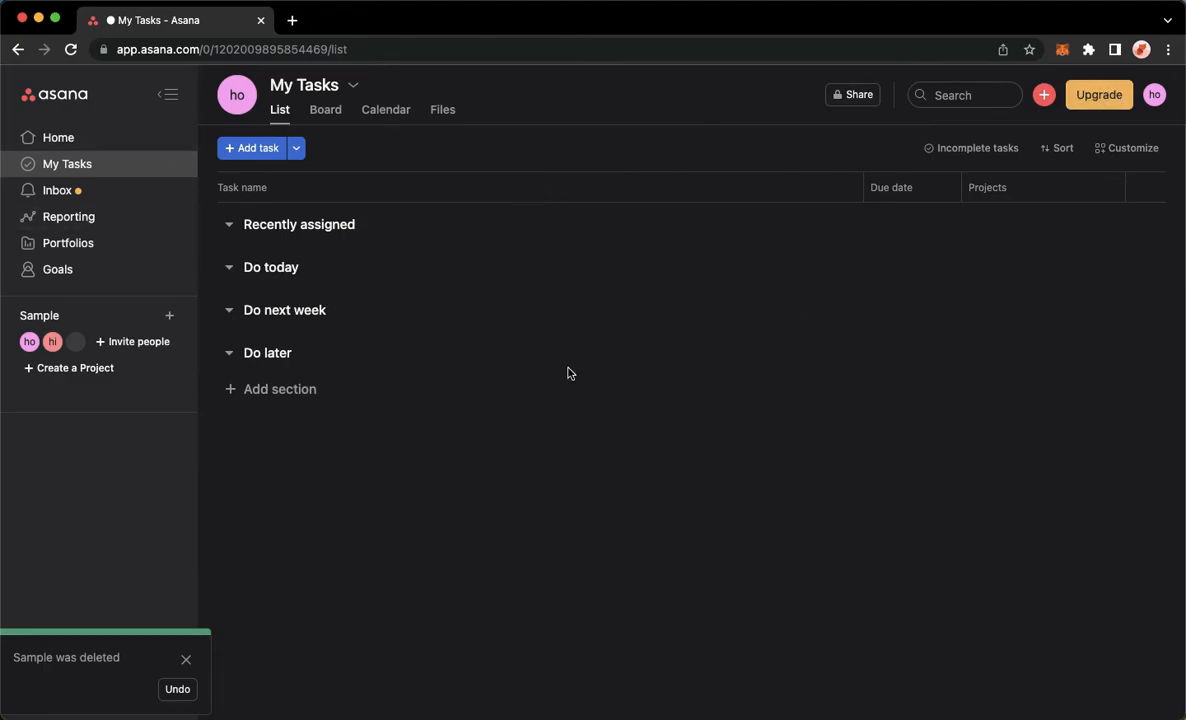
{"action": "mouse_move", "coordinate": [1143, 110]}
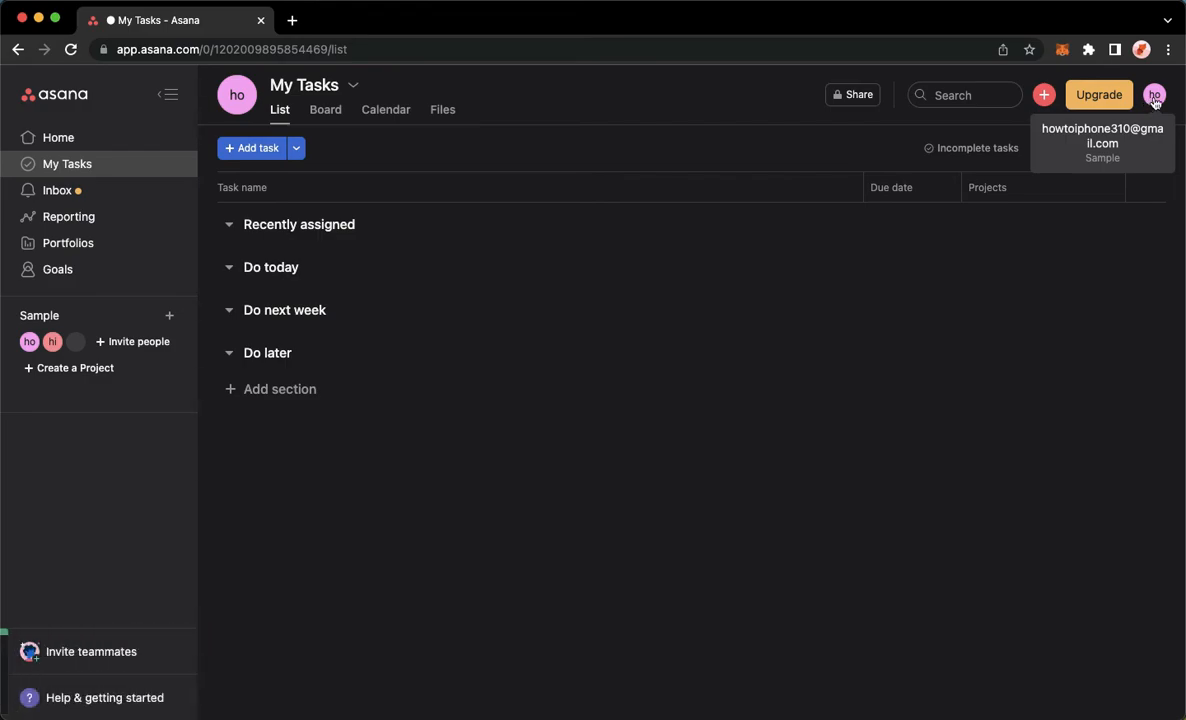
- Remove yourself from the Sample workspace from the profile menu and confirm
{"action": "left_click", "coordinate": [1153, 94]}
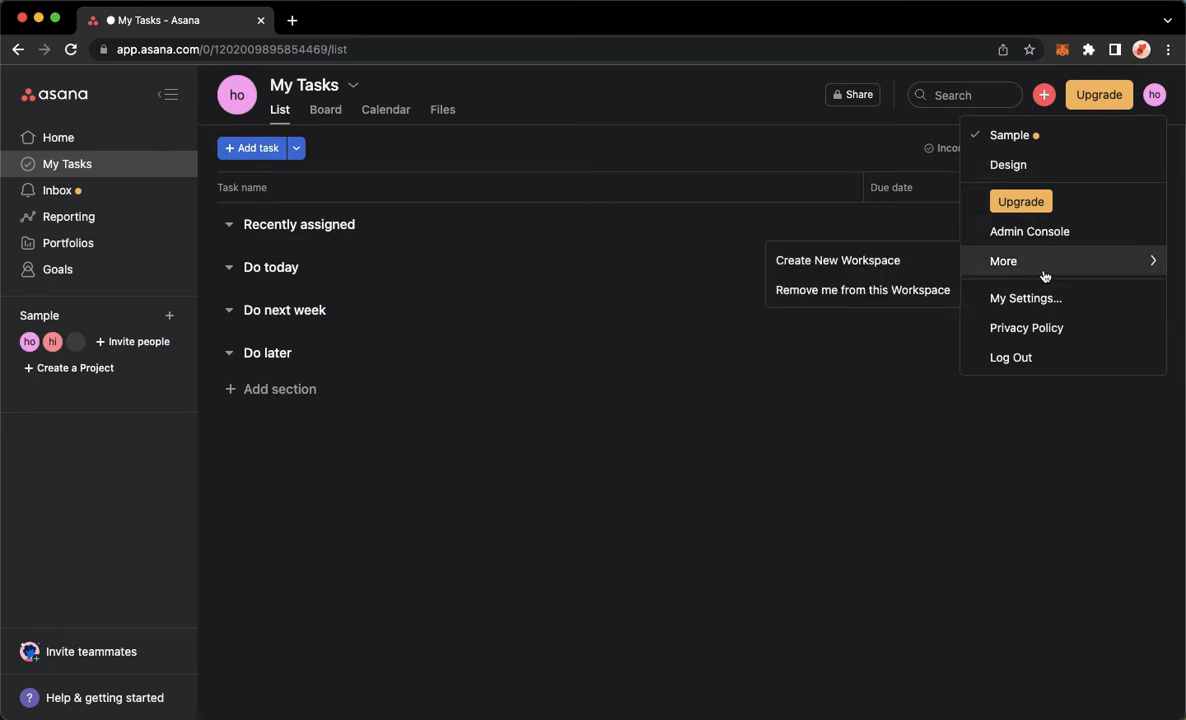
{"action": "mouse_move", "coordinate": [792, 296]}
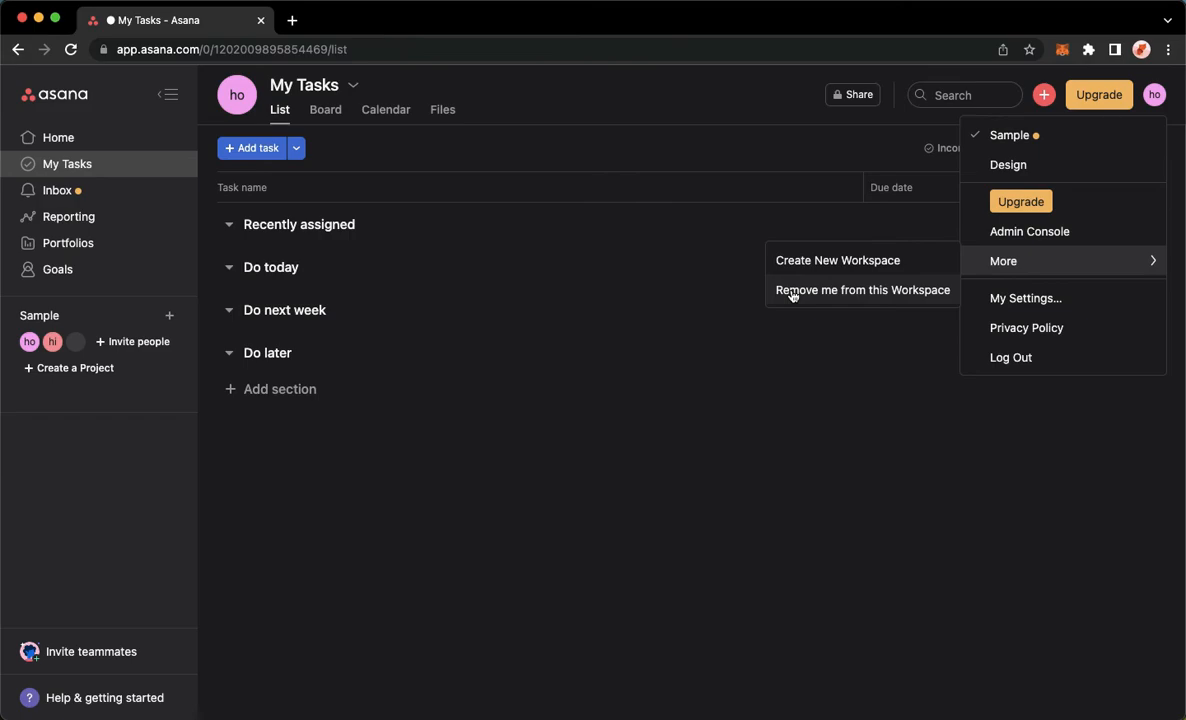
{"action": "left_click", "coordinate": [862, 290]}
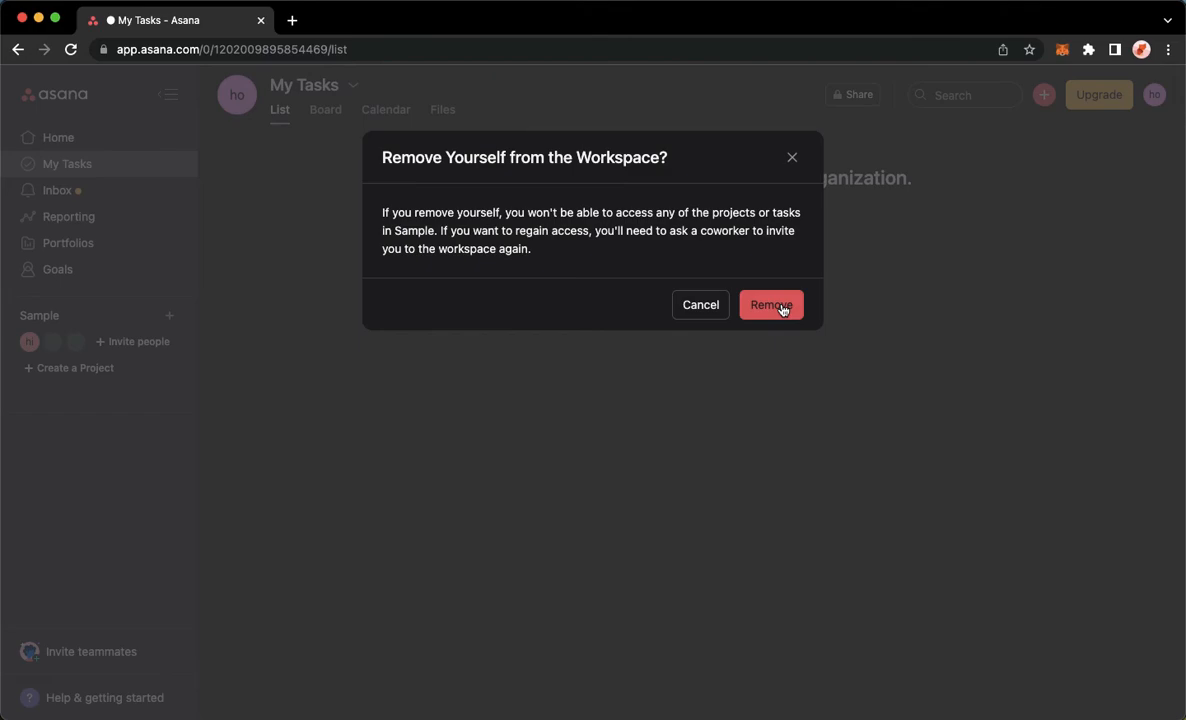
{"action": "left_click", "coordinate": [770, 305]}
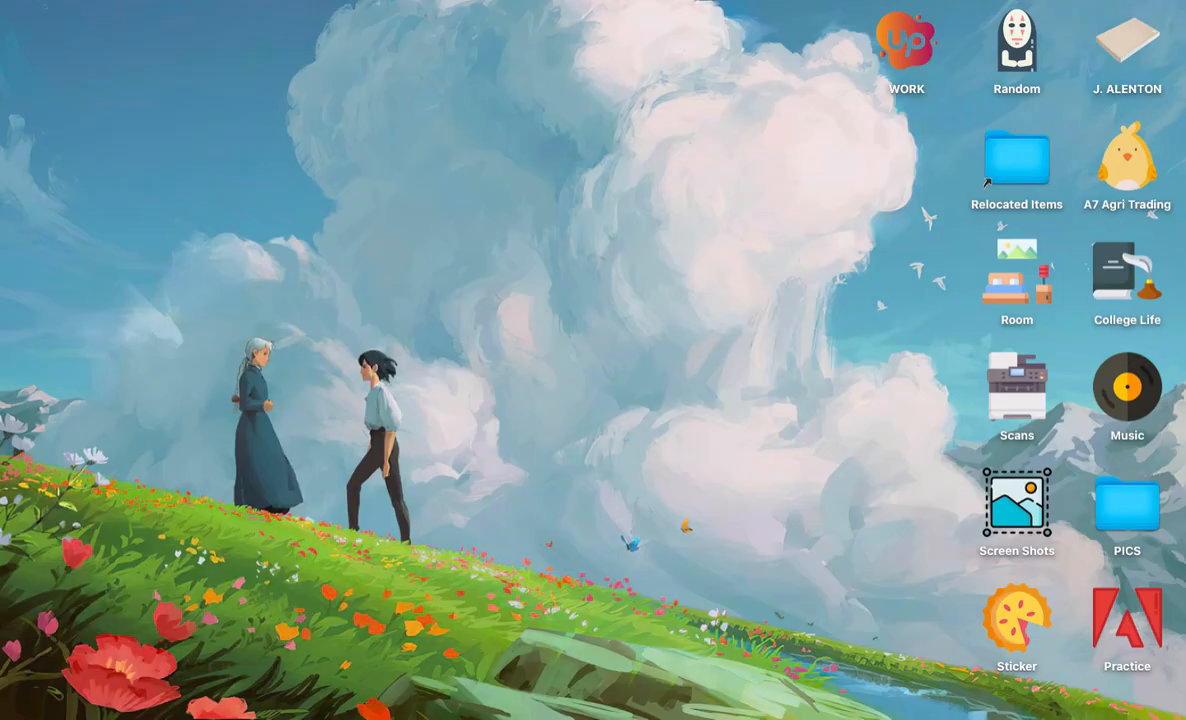